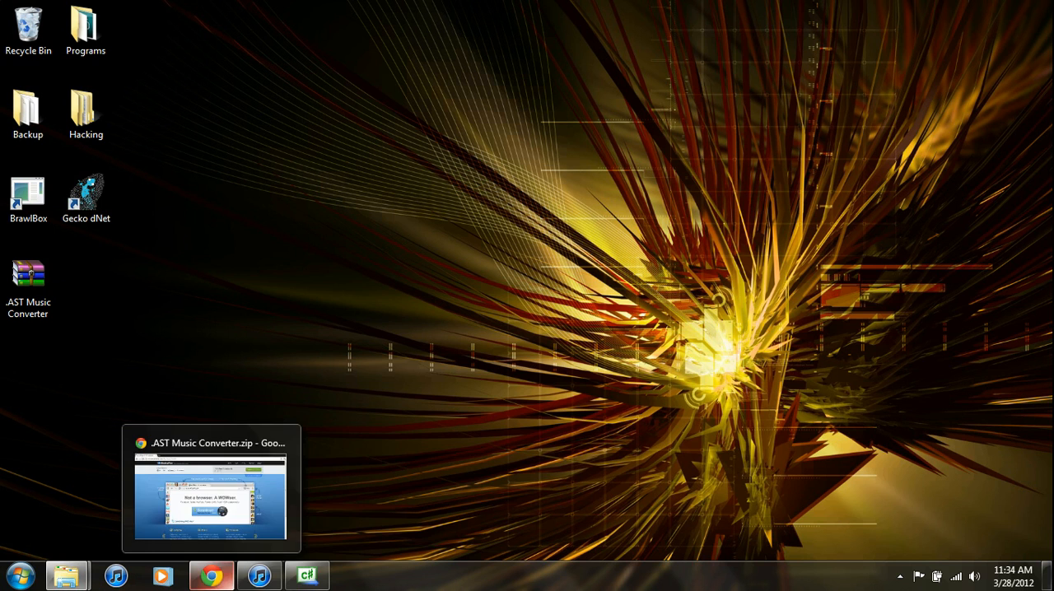
# - Start the AST Music Converter zip download from MediaFire in Chrome, then minimize Chrome
pyautogui.click(211, 488)
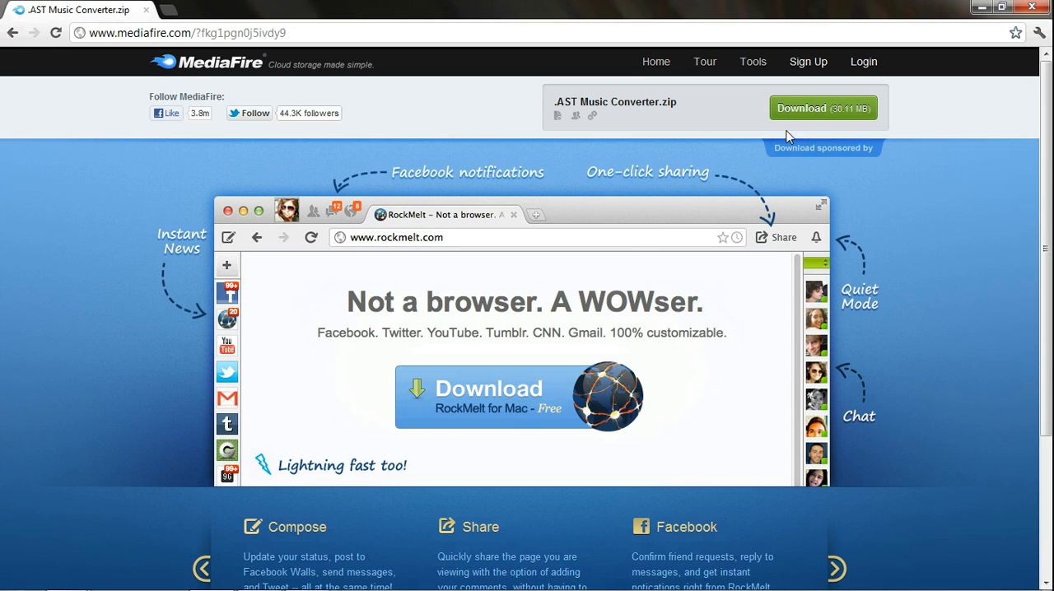
pyautogui.click(821, 108)
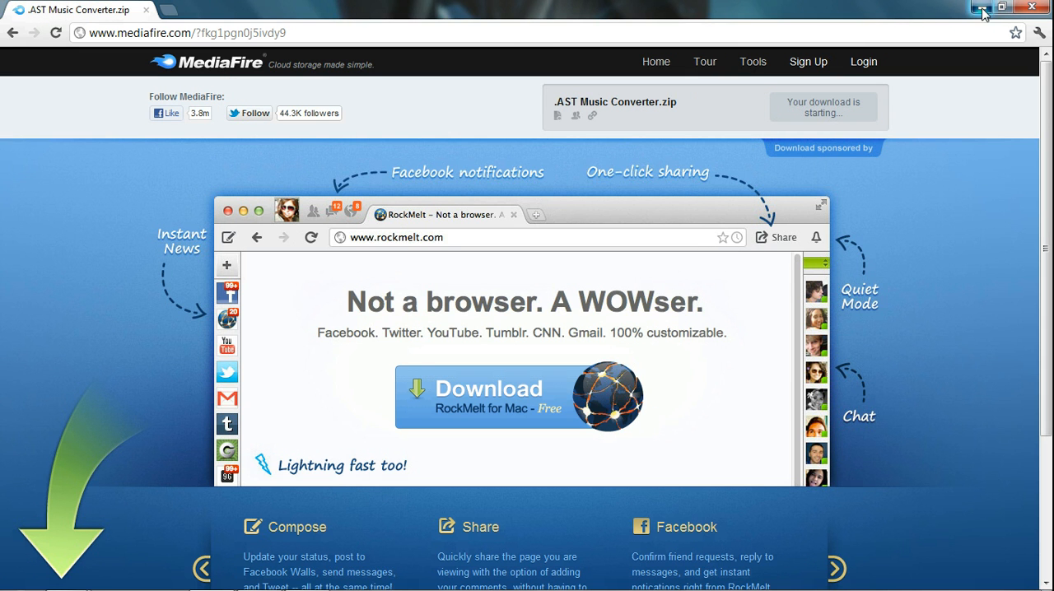
pyautogui.click(979, 6)
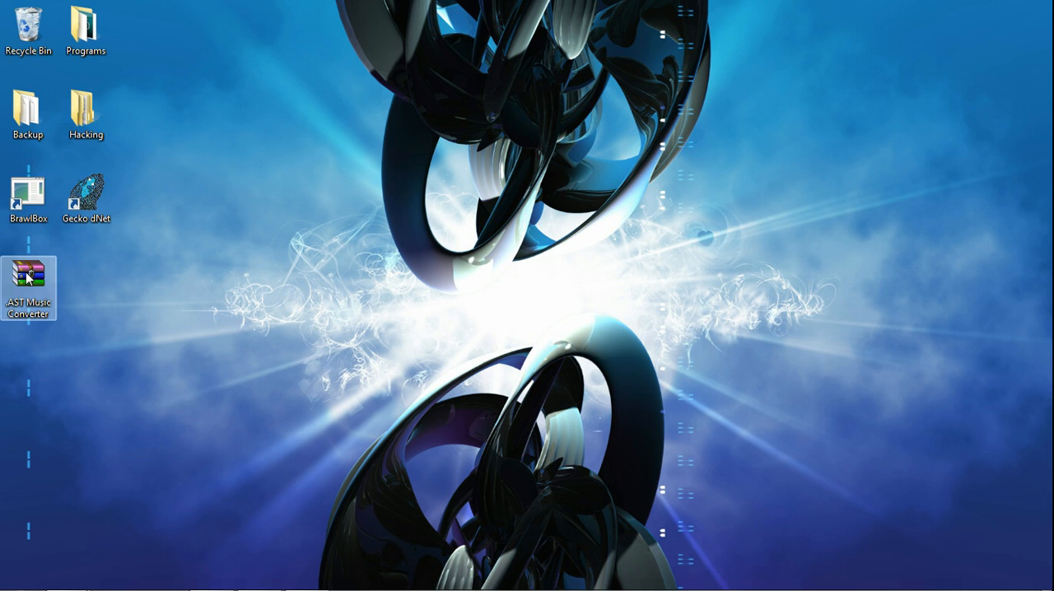
# - Open the .AST Music Converter archive and its folder in WinRAR, dismissing the licence notice
pyautogui.doubleClick(28, 275)
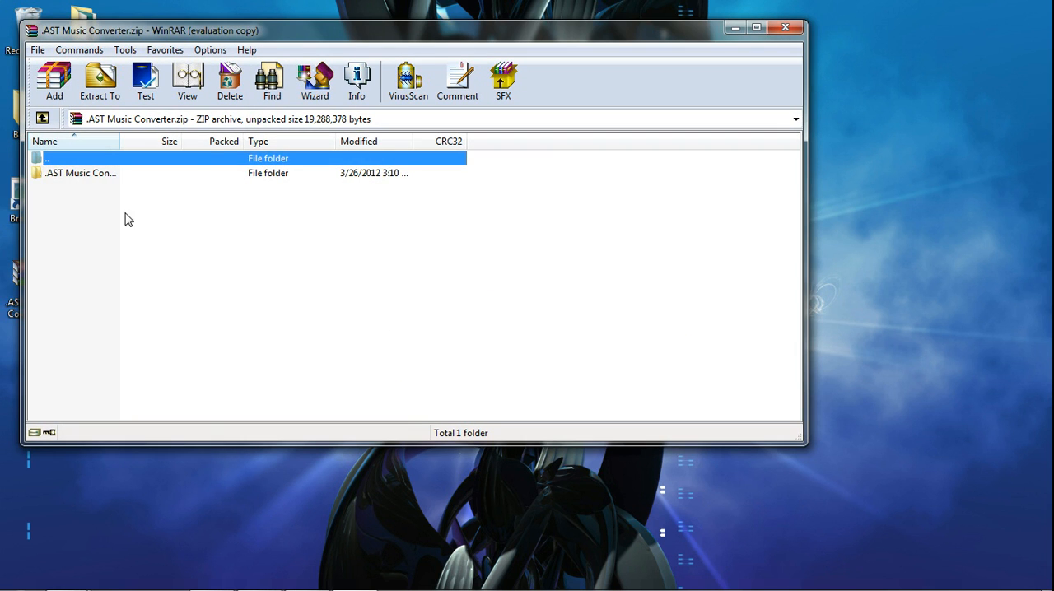
pyautogui.doubleClick(81, 172)
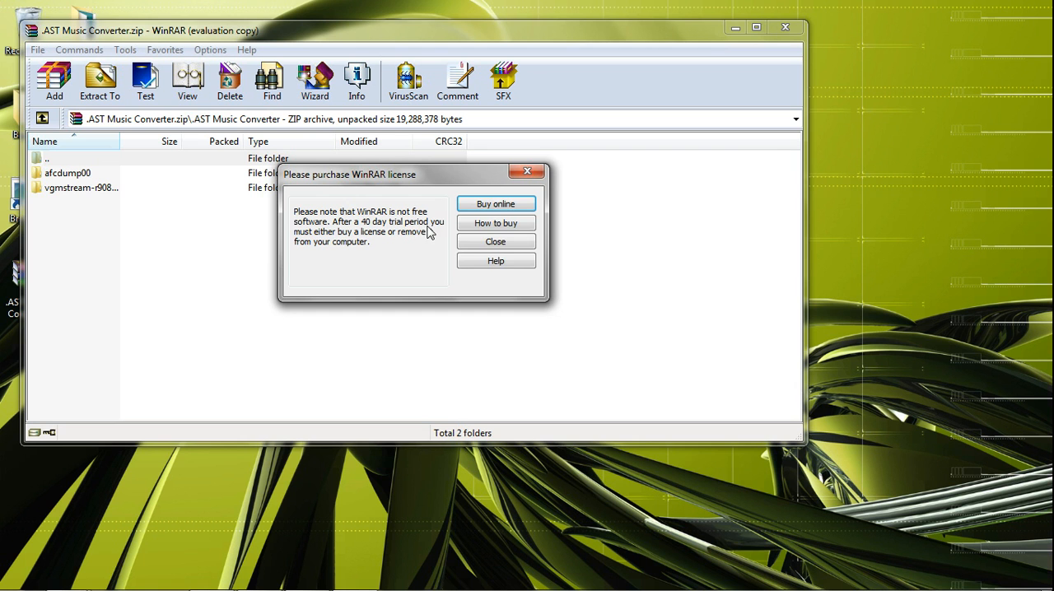
pyautogui.click(495, 242)
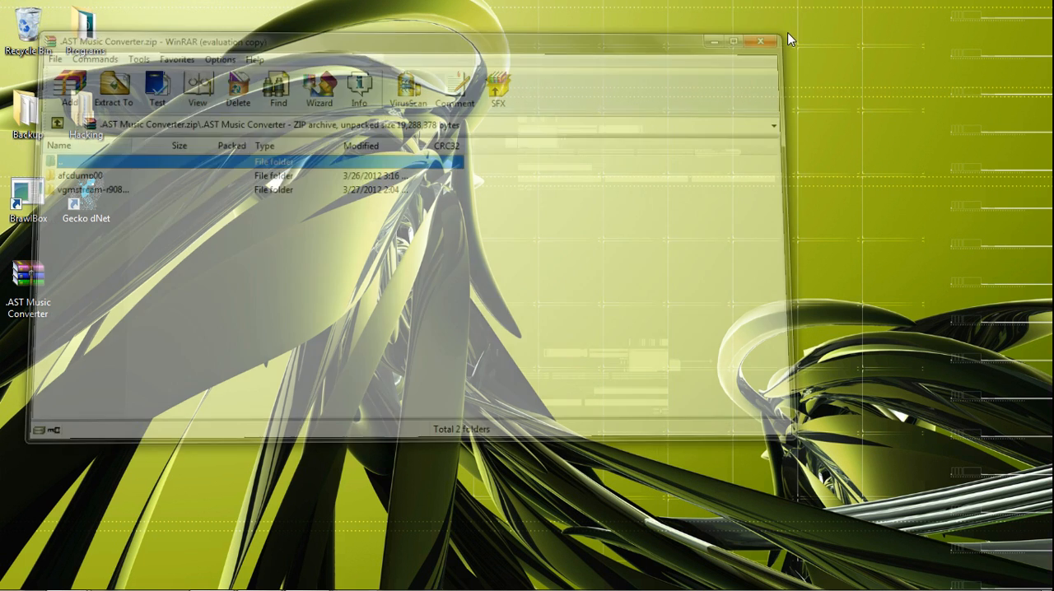
# - Open the vgmstream-r908-test folder under Downloads > .AST Music Converter in Explorer
pyautogui.click(759, 41)
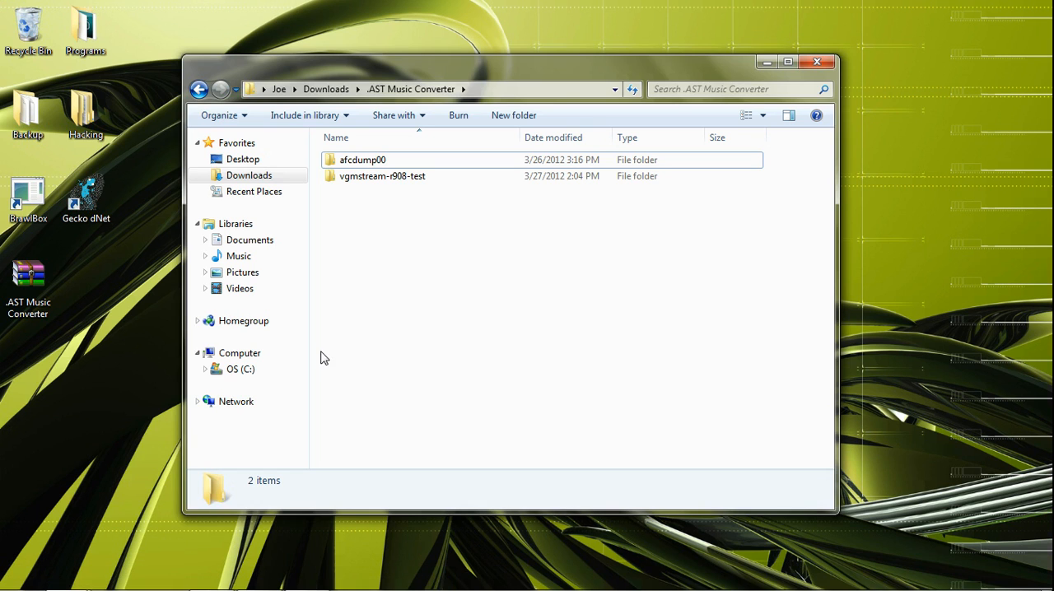
pyautogui.click(327, 89)
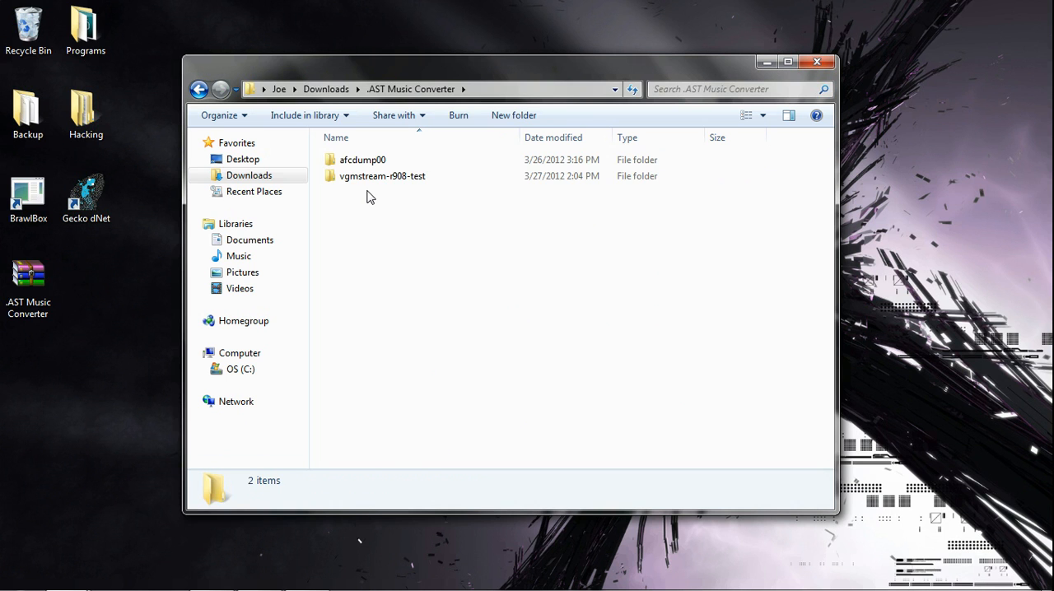
pyautogui.doubleClick(382, 176)
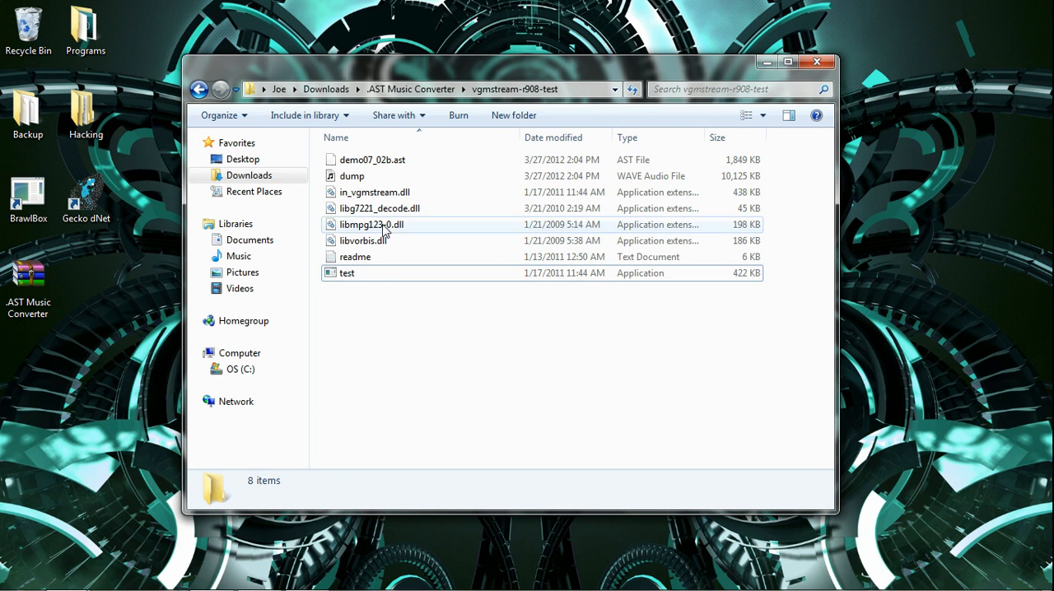
pyautogui.moveTo(511, 61); pyautogui.dragTo(536, 66)
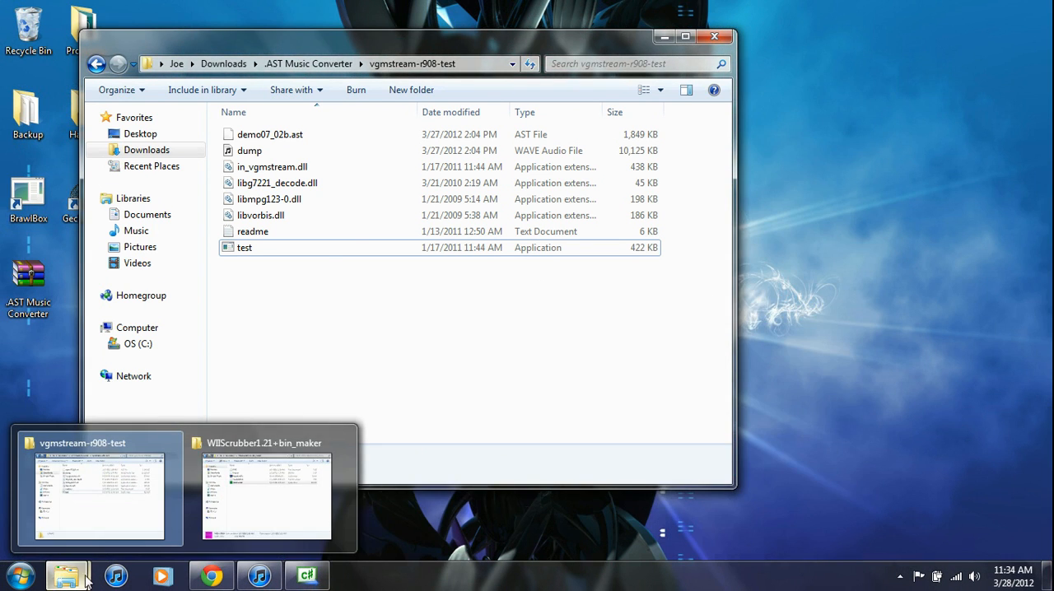
# - Load The Legend of Zelda Twilight Princess ISO into WiiScrubber 1.21
pyautogui.click(265, 490)
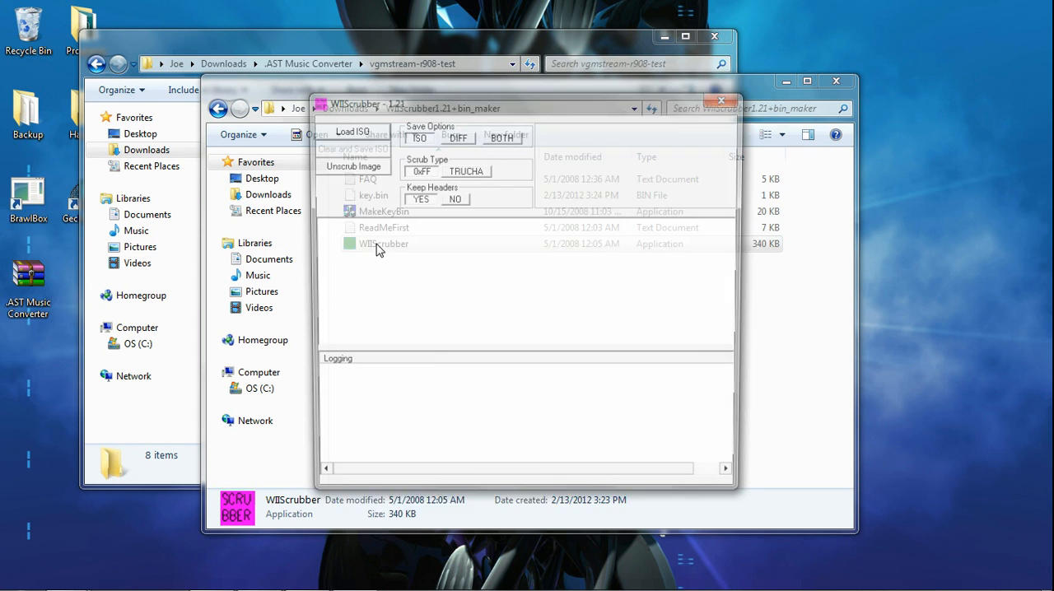
pyautogui.click(348, 128)
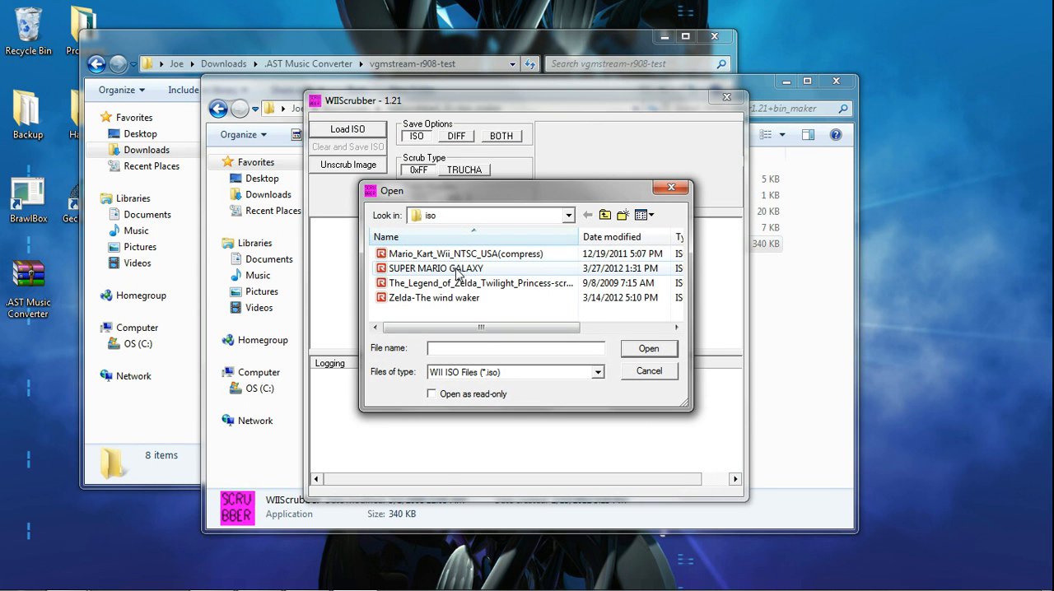
pyautogui.moveTo(457, 283)
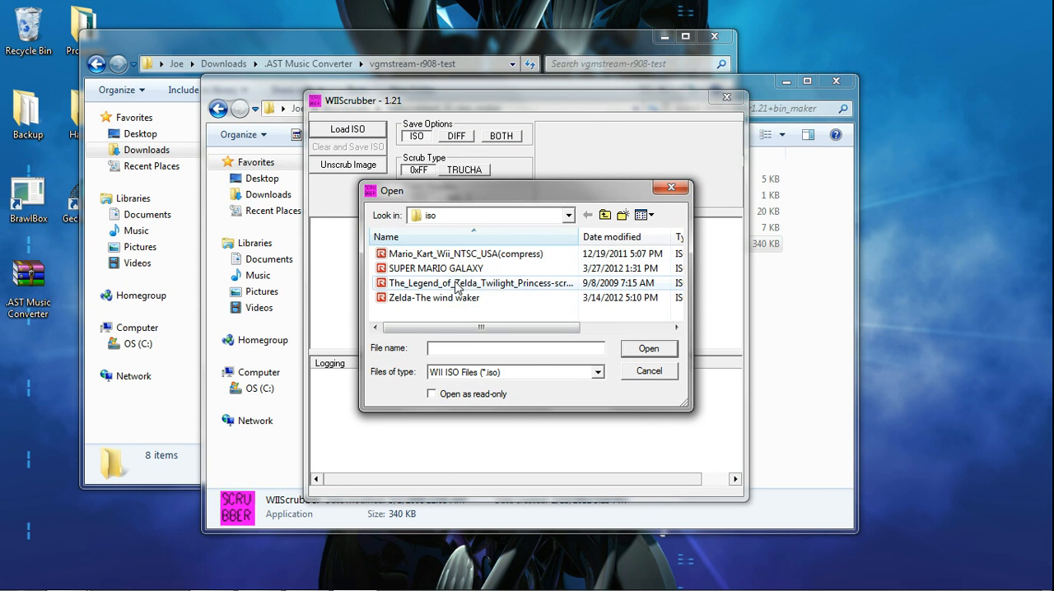
pyautogui.click(649, 371)
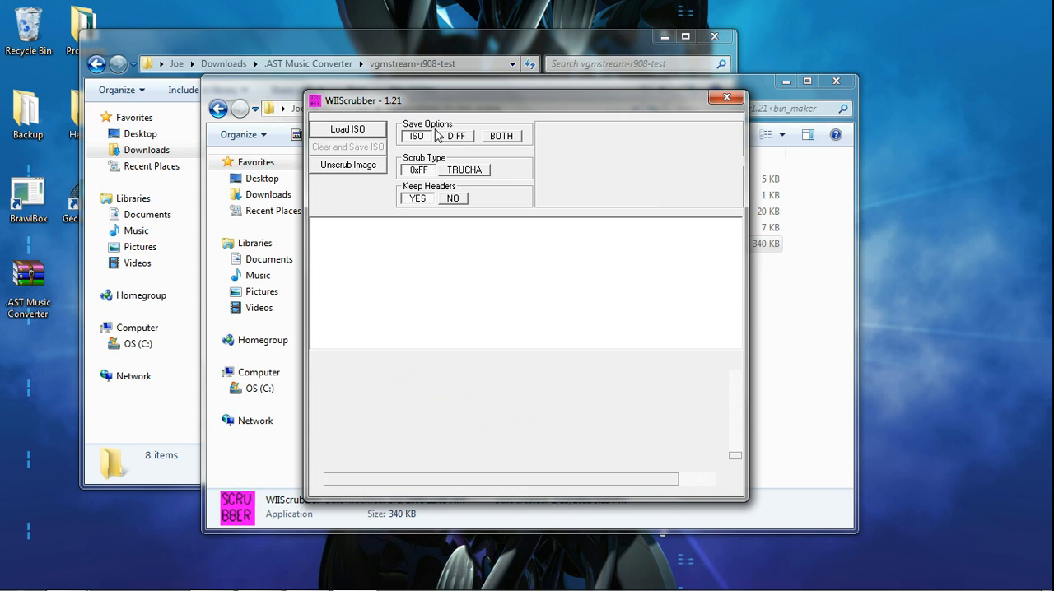
pyautogui.click(346, 129)
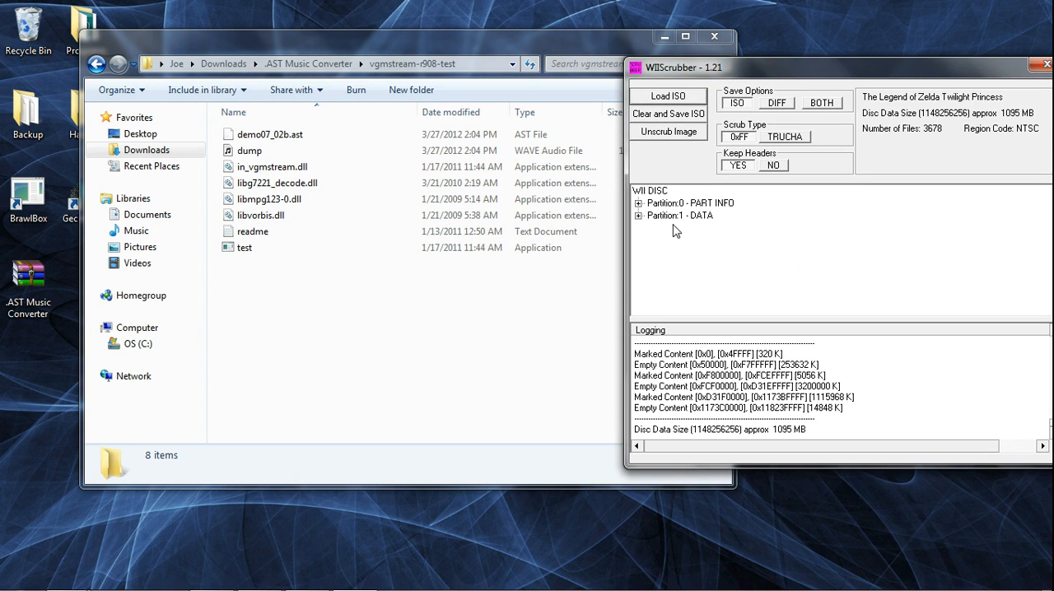
# - Expand Partition 1 DATA and its Audiores folder, then select demo23_04.ast
pyautogui.click(676, 215)
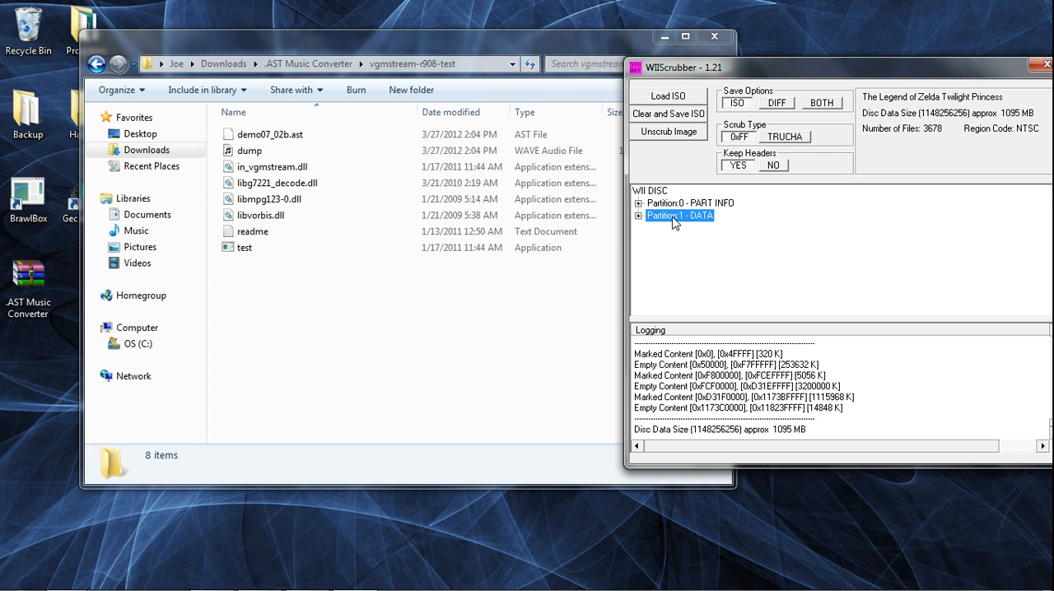
pyautogui.click(639, 215)
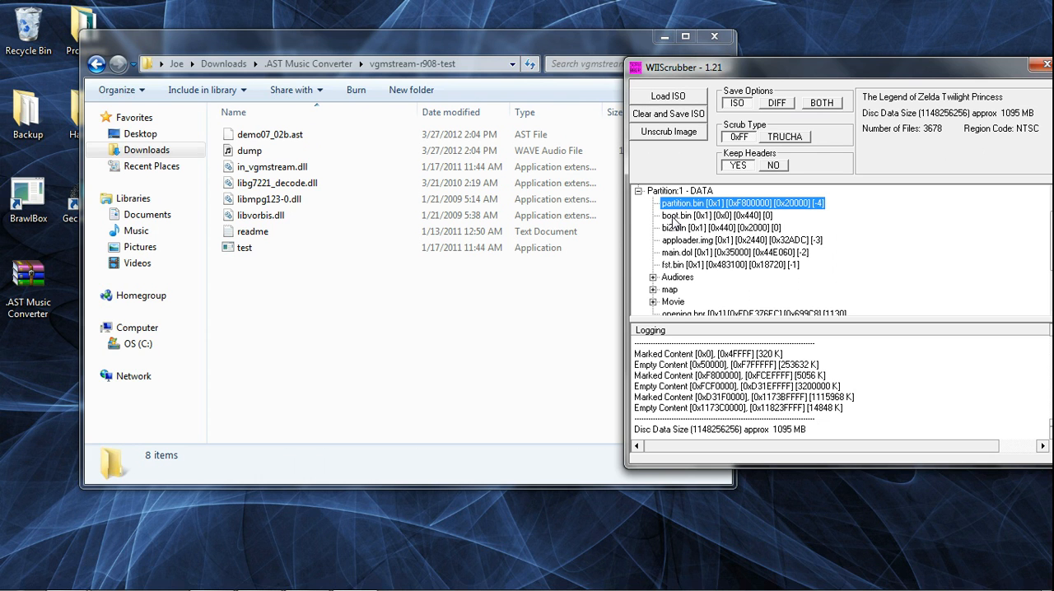
pyautogui.click(677, 277)
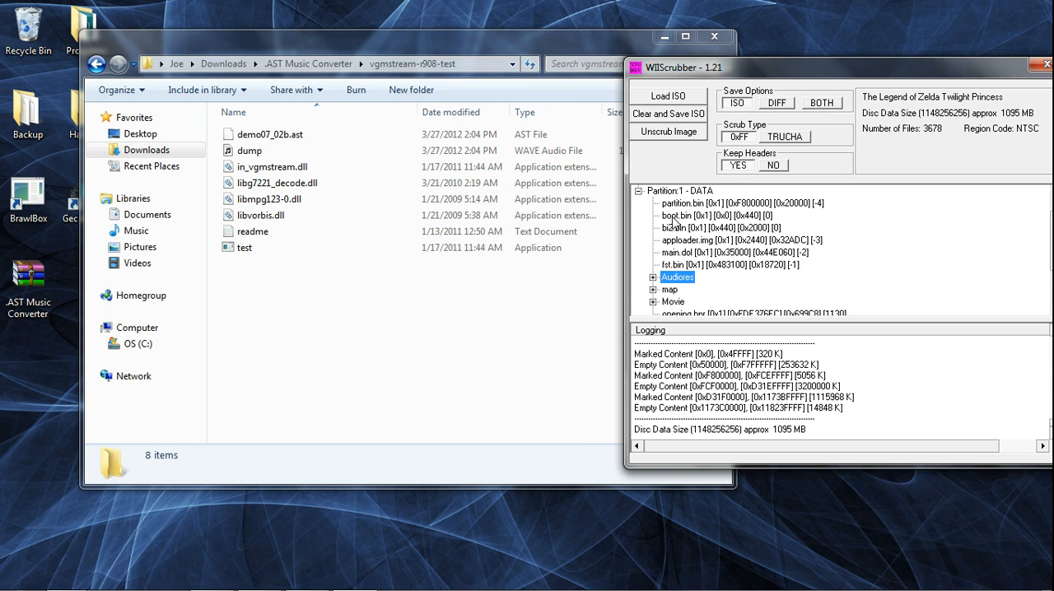
pyautogui.click(654, 277)
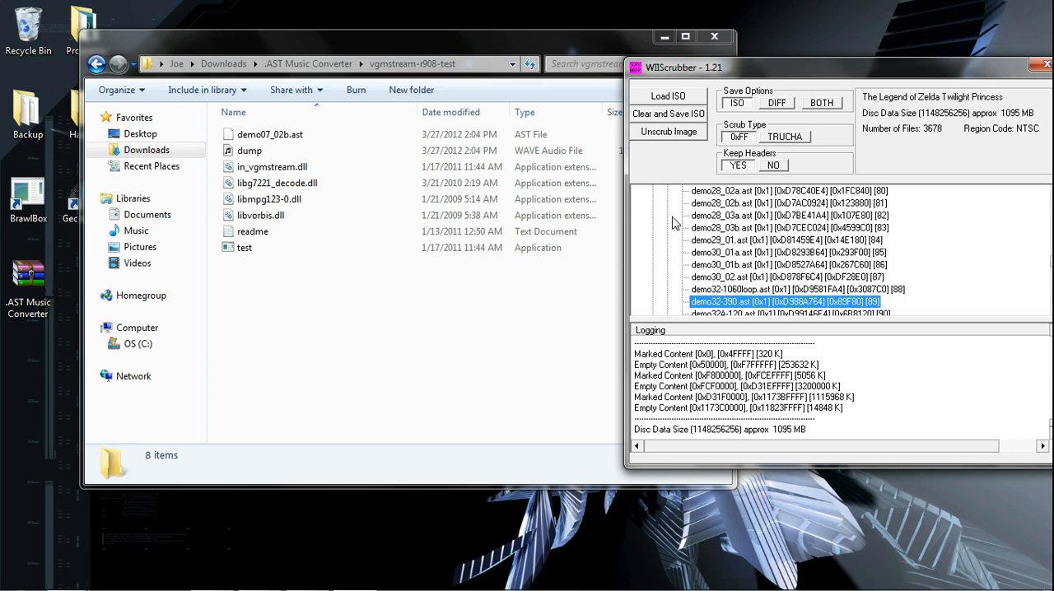
pyautogui.scroll(-3)
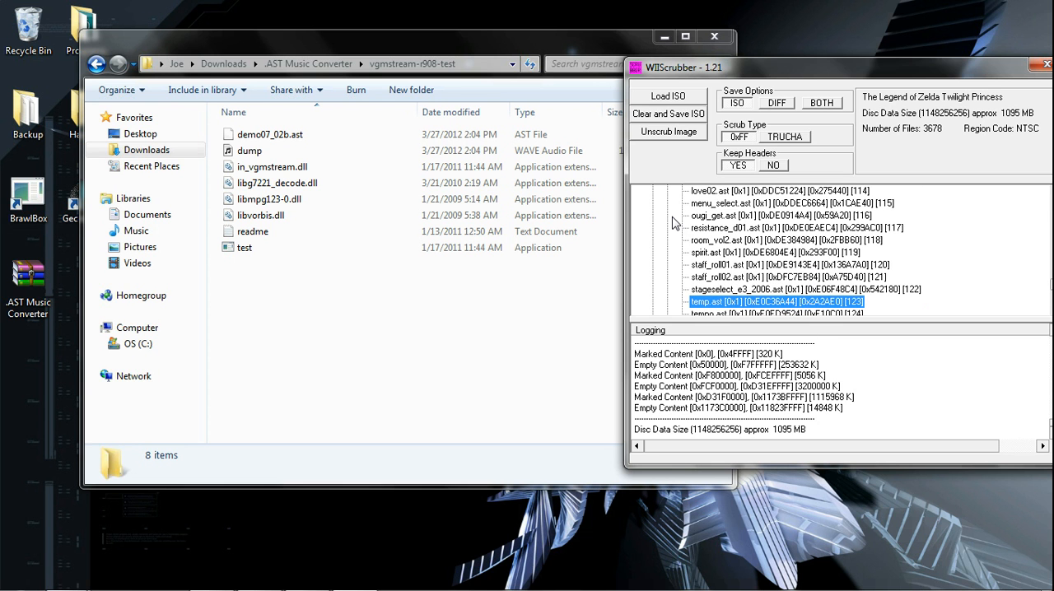
pyautogui.click(778, 204)
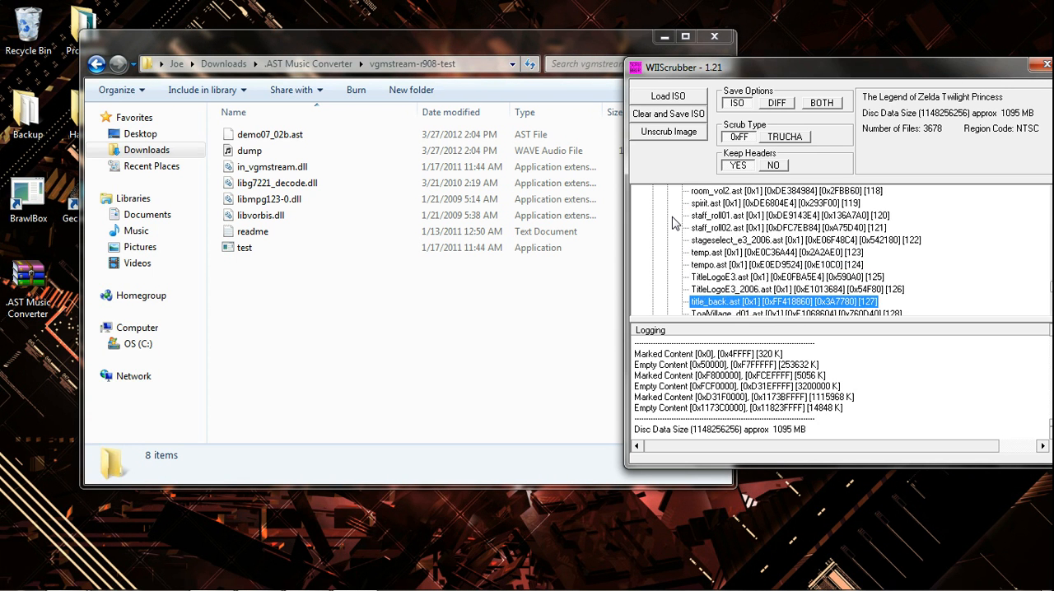
pyautogui.scroll(-3)
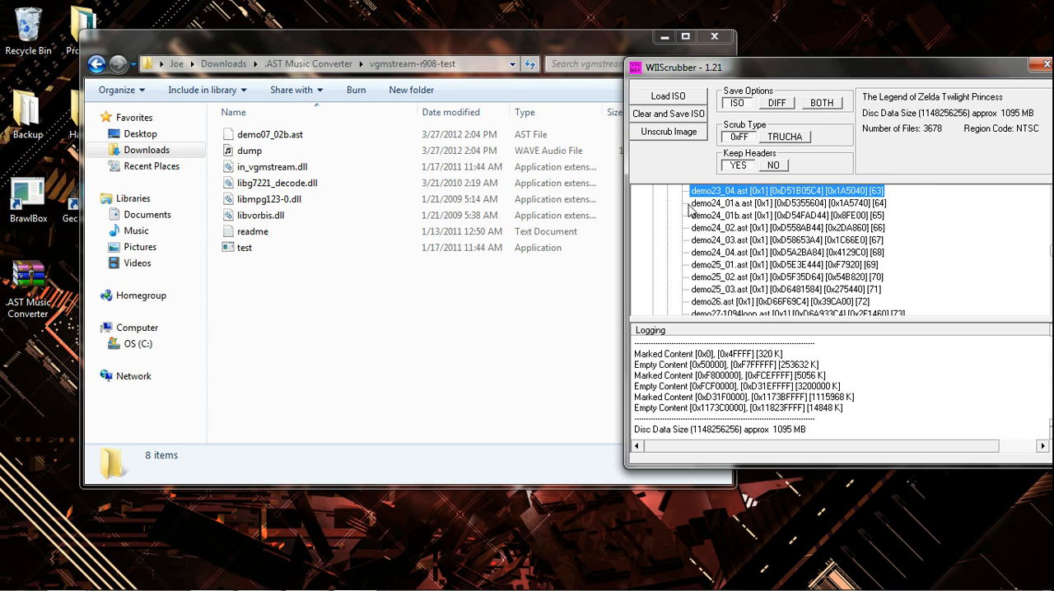
# - Extract demo23_04.ast to the Desktop, then drag the WiiScrubber window aside
pyautogui.rightClick(783, 190)
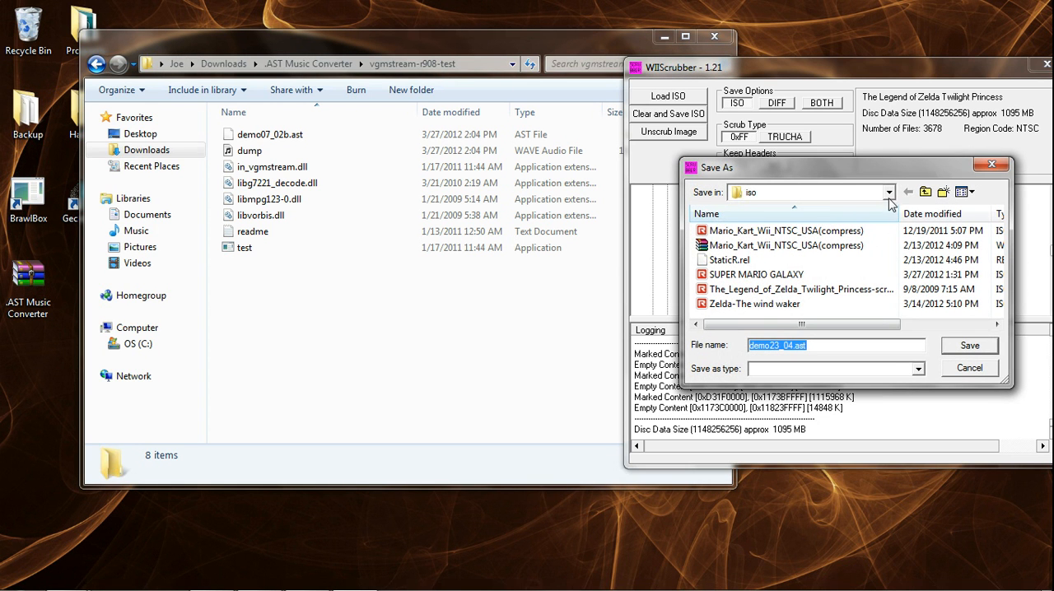
pyautogui.click(889, 192)
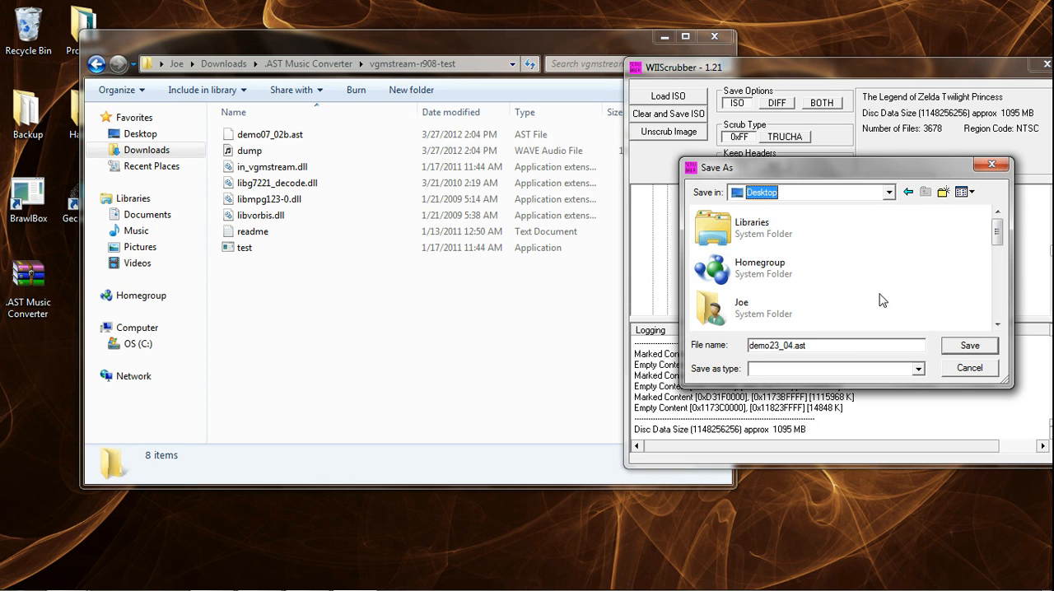
pyautogui.moveTo(929, 328)
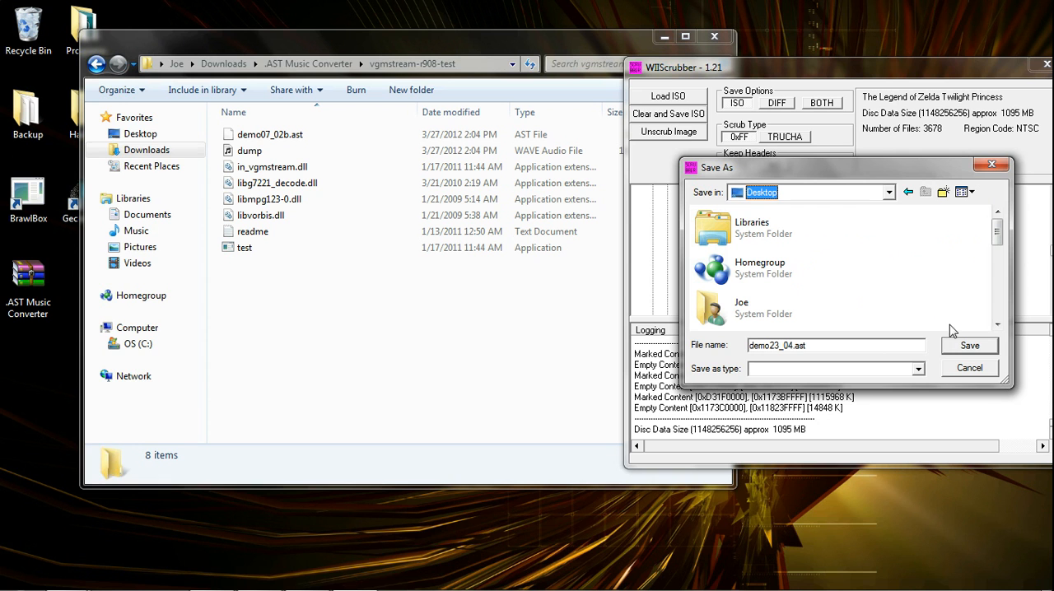
pyautogui.moveTo(962, 346)
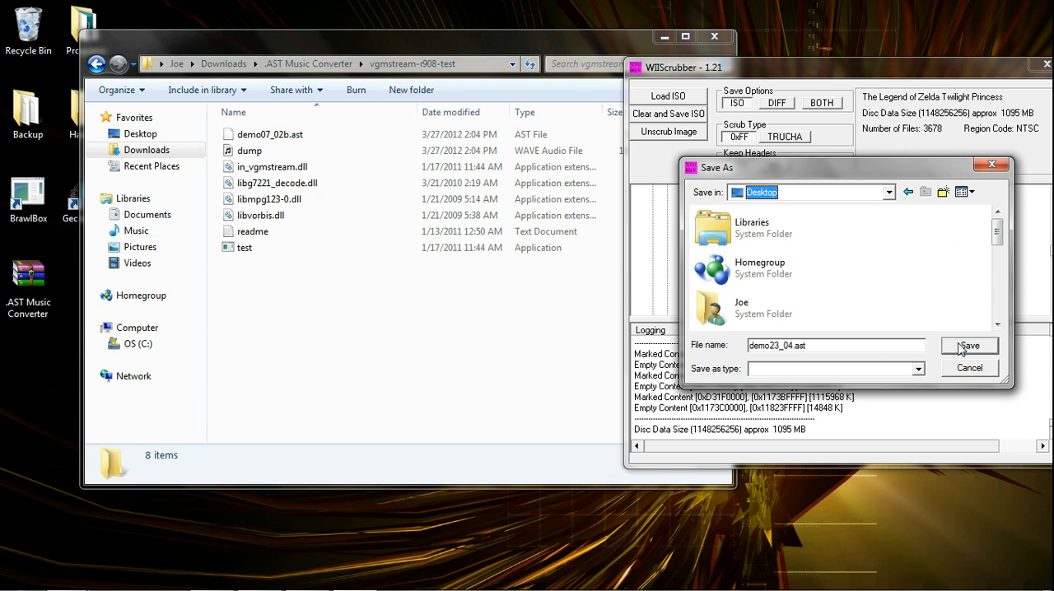
pyautogui.click(969, 345)
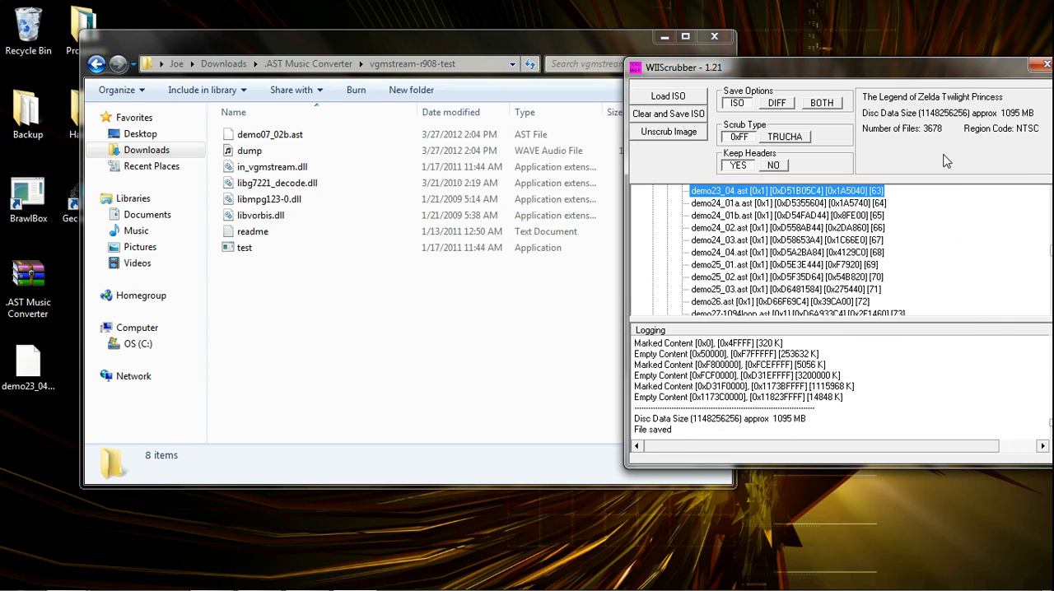
pyautogui.moveTo(685, 67); pyautogui.dragTo(921, 67)
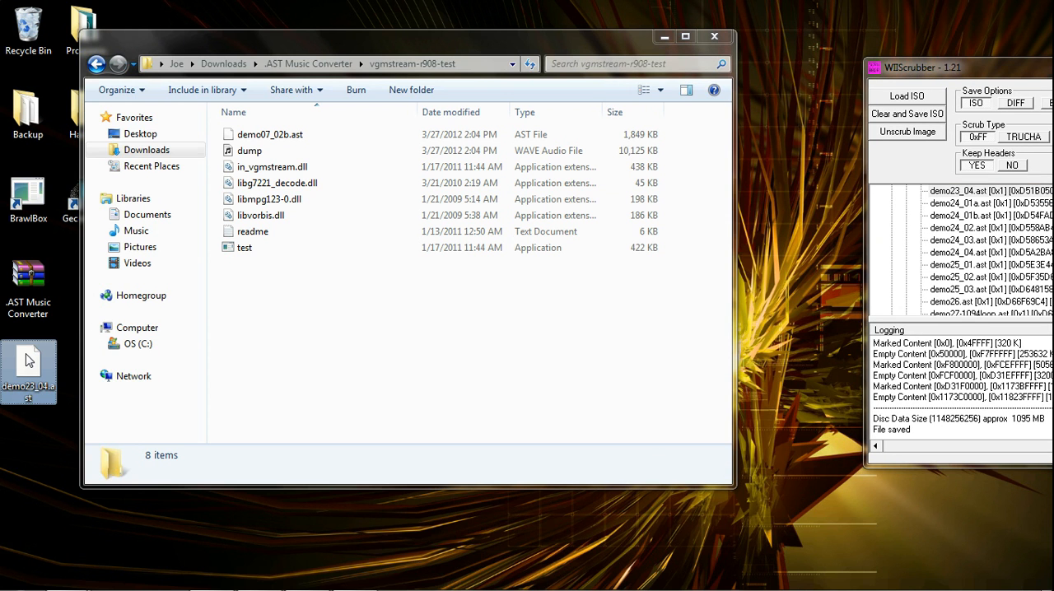
# - Move demo23_04.ast from the desktop into the vgmstream-r908-test folder
pyautogui.moveTo(29, 370); pyautogui.dragTo(280, 355)
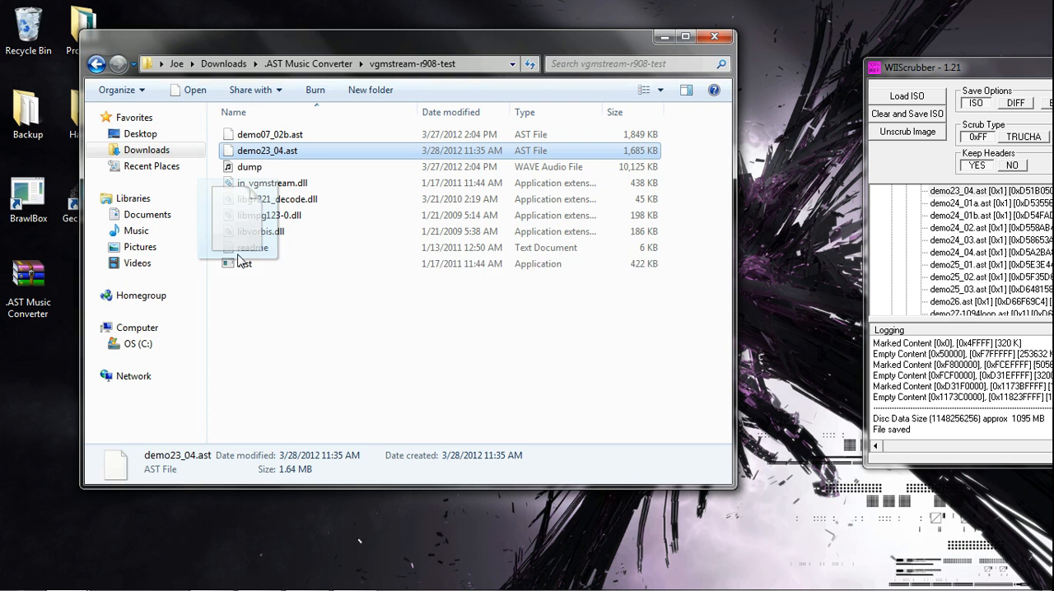
pyautogui.moveTo(243, 263)
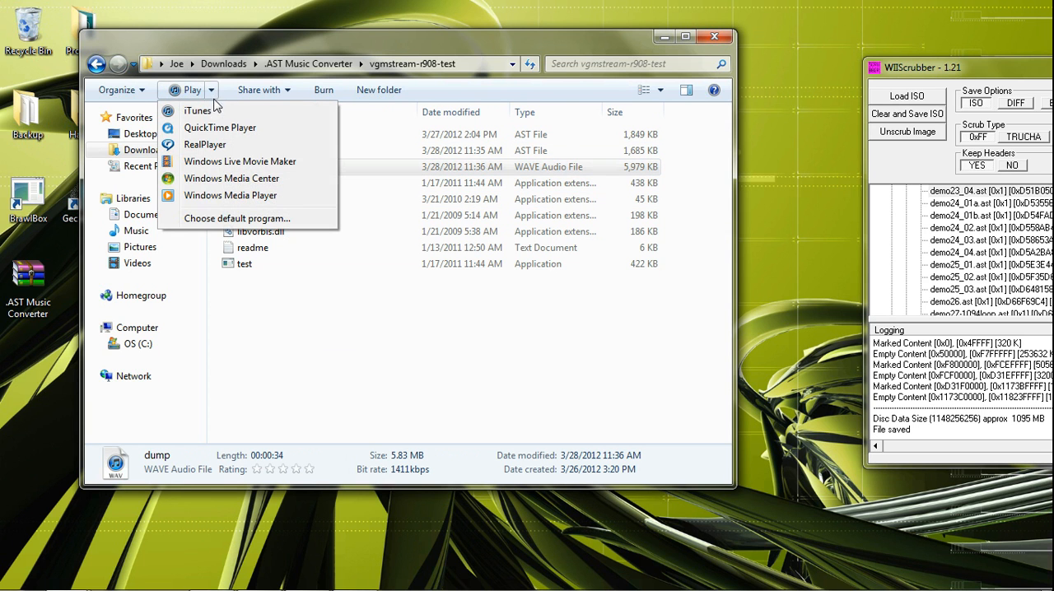
pyautogui.moveTo(230, 195)
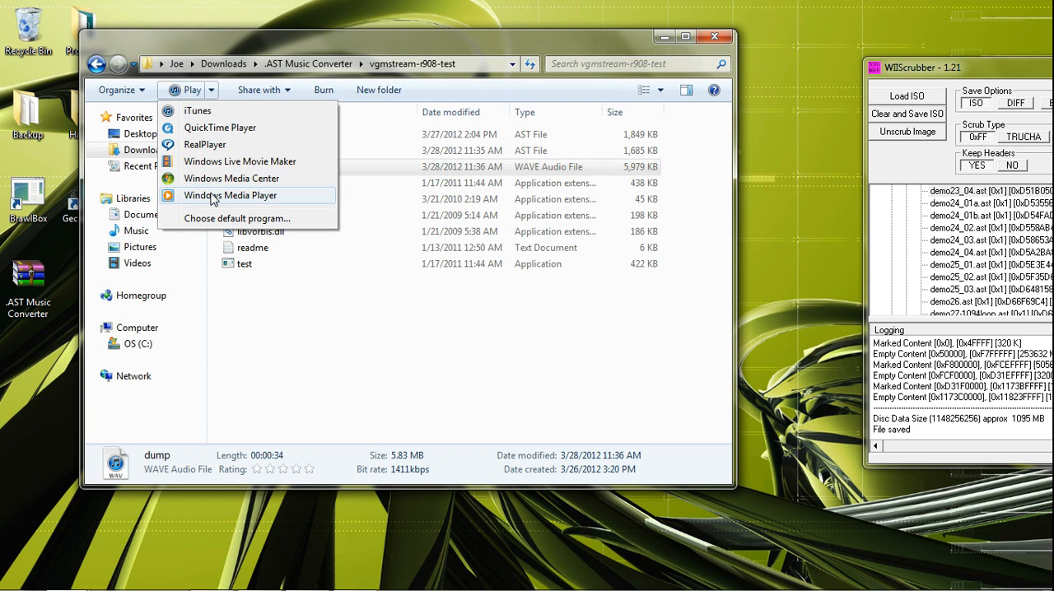
# - Play the converted 34-second dump WAV in Windows Media Player
pyautogui.click(230, 196)
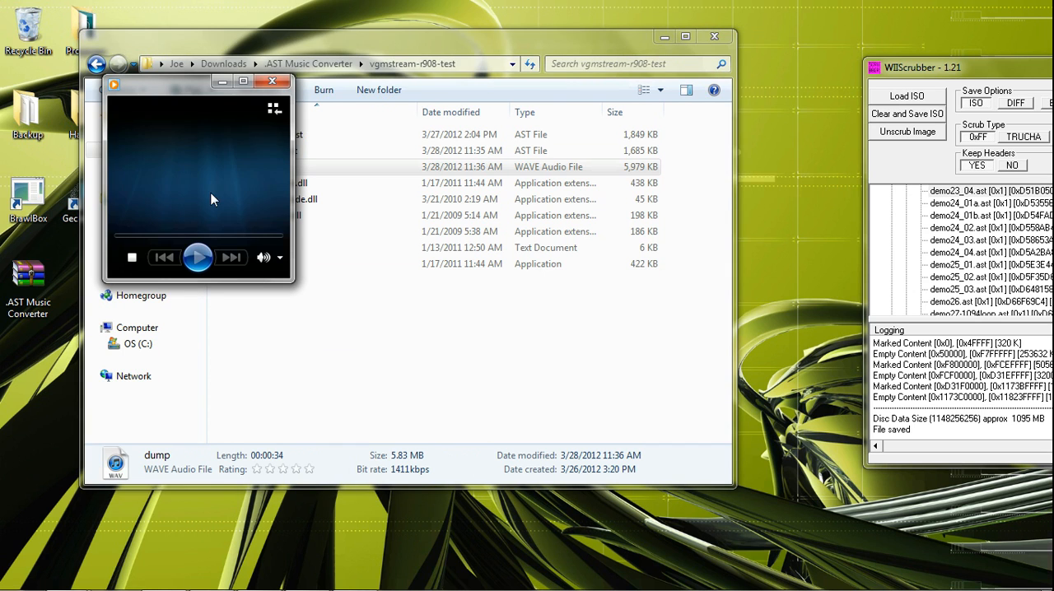
pyautogui.click(197, 257)
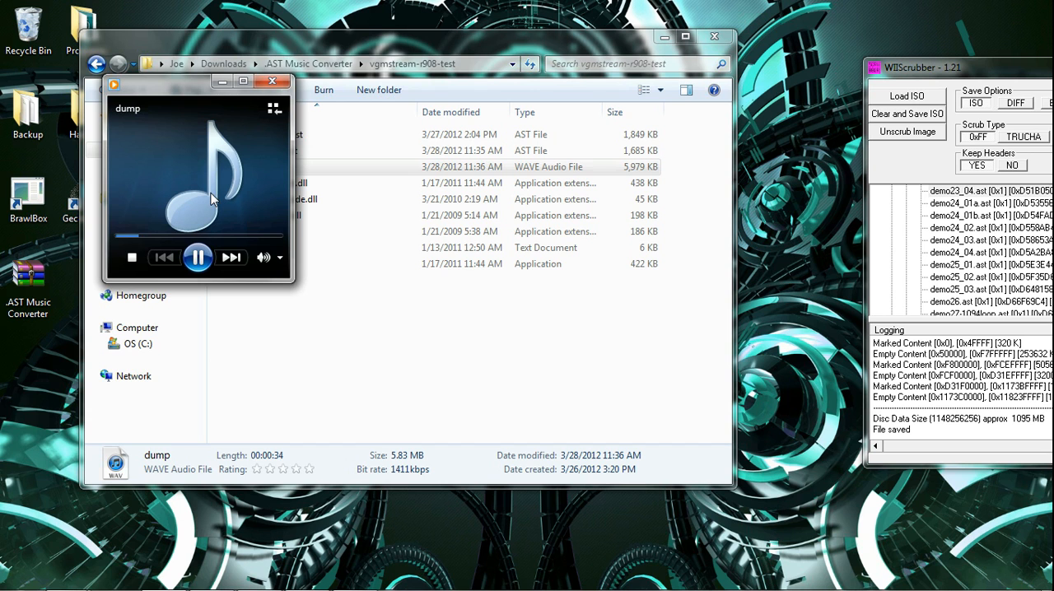
pyautogui.click(198, 257)
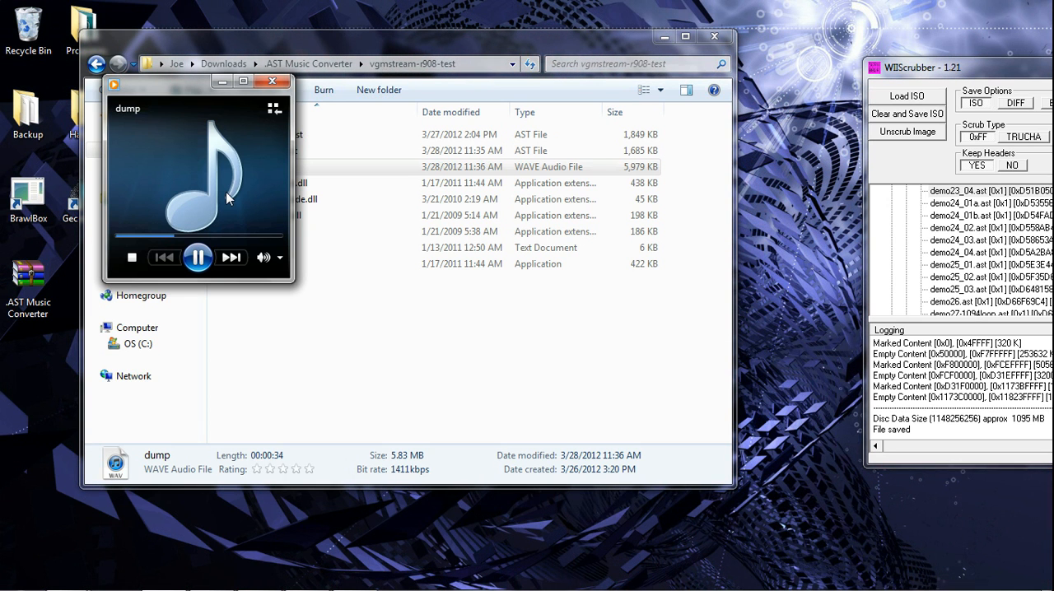
pyautogui.moveTo(253, 101)
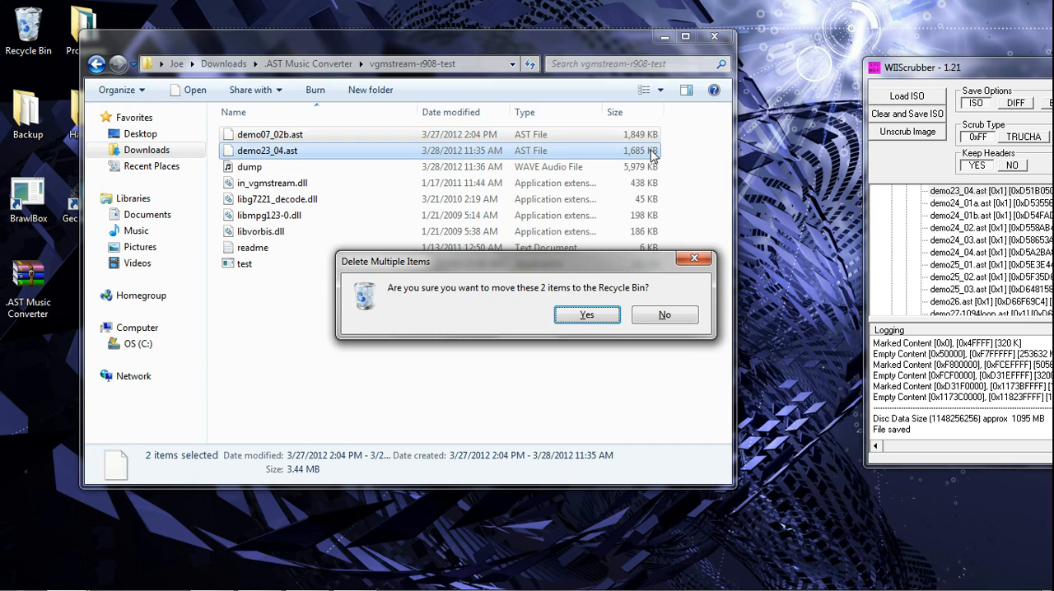
# - Confirm deleting both old .ast files and save stageselect_e3_2006.ast out of WiiScrubber
pyautogui.click(587, 315)
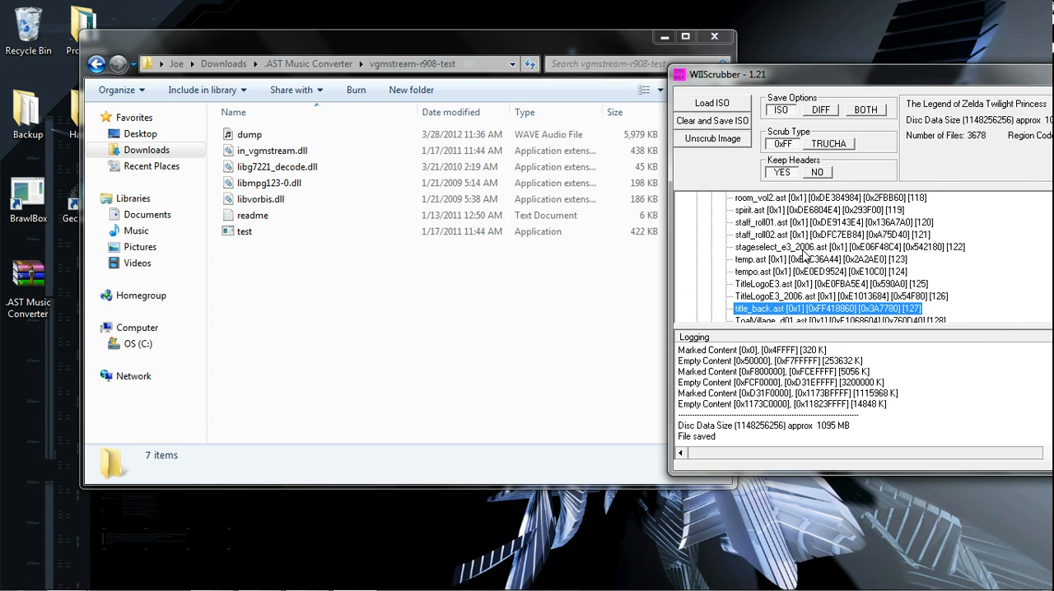
pyautogui.click(828, 247)
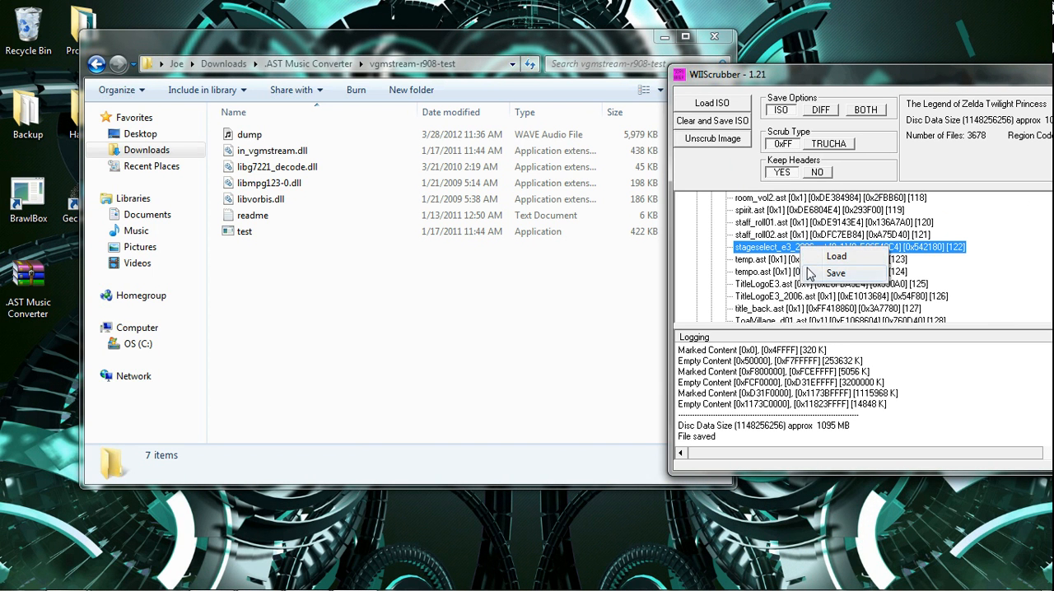
pyautogui.click(836, 272)
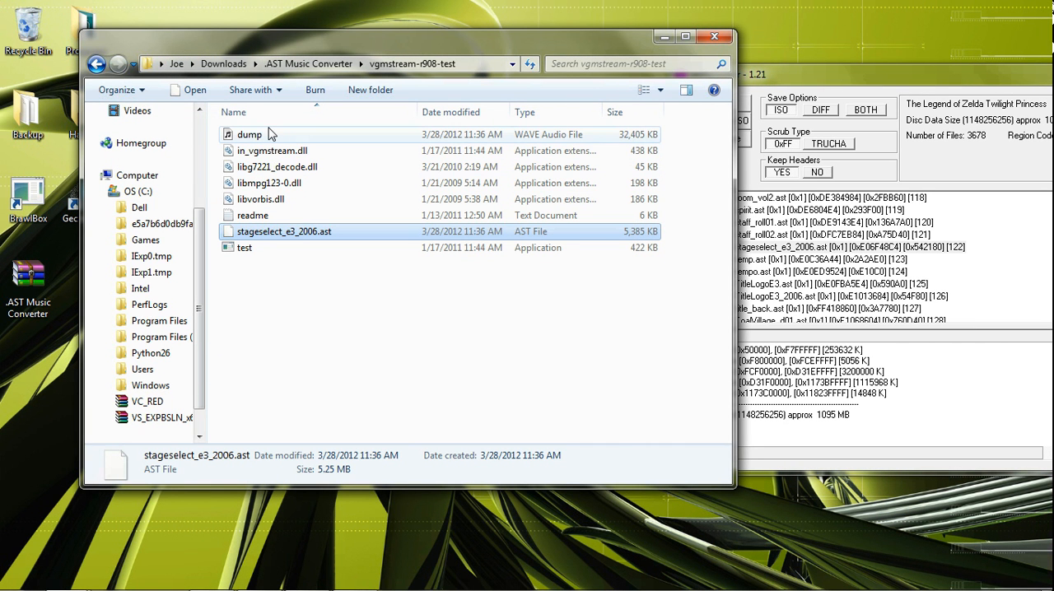
# - Play the new 3:08 dump WAV in Windows Media Player, pause it, and close the player
pyautogui.click(211, 90)
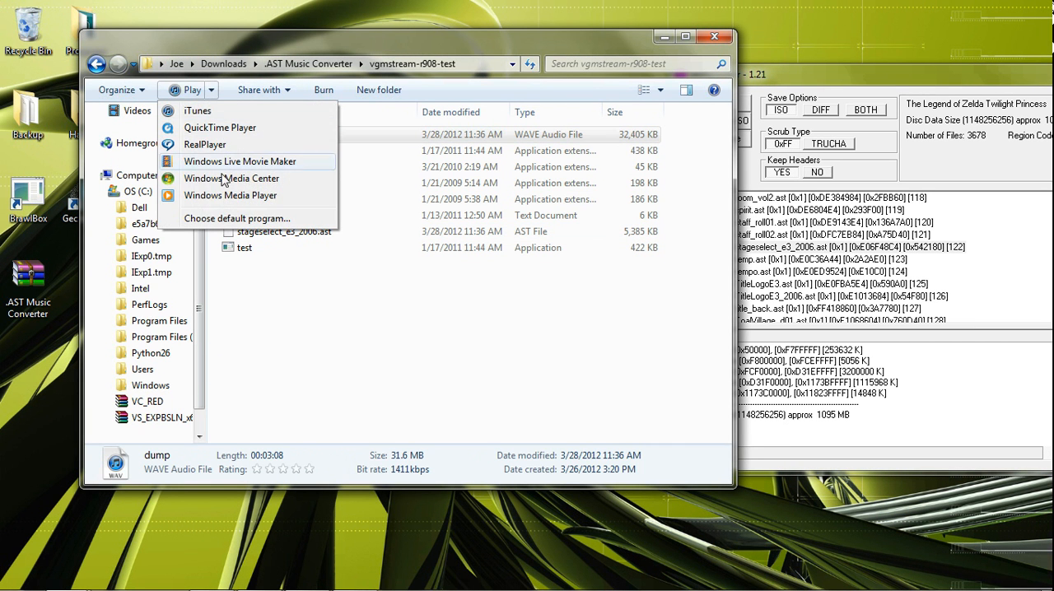
pyautogui.click(230, 195)
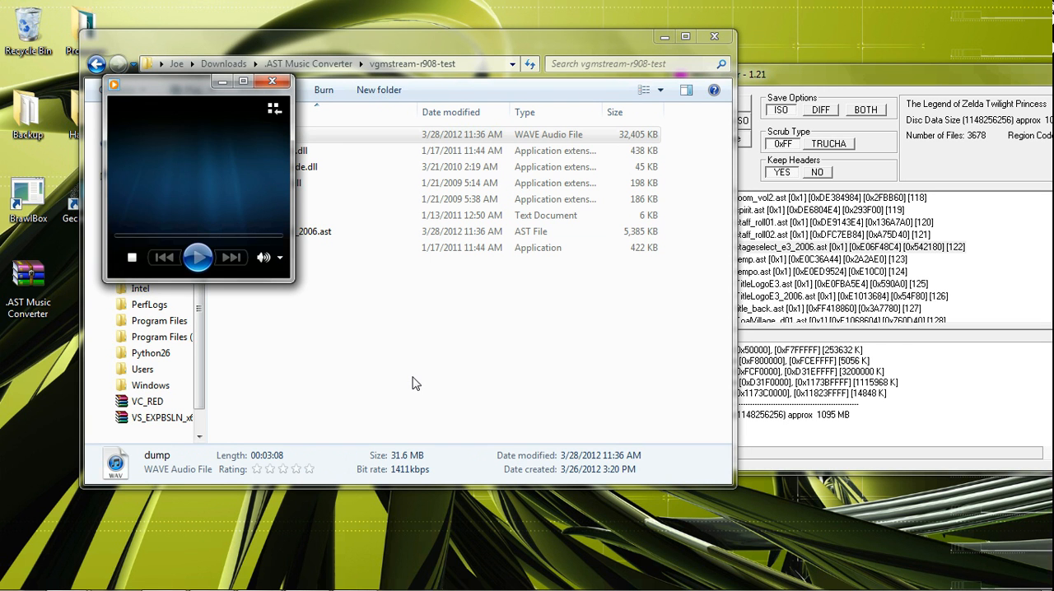
pyautogui.click(198, 257)
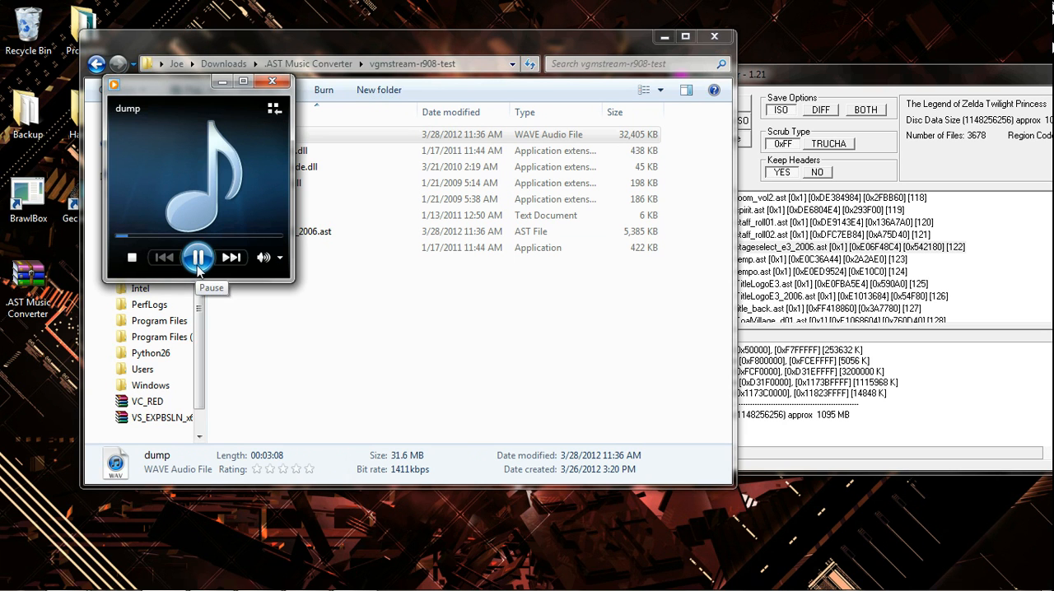
pyautogui.click(197, 257)
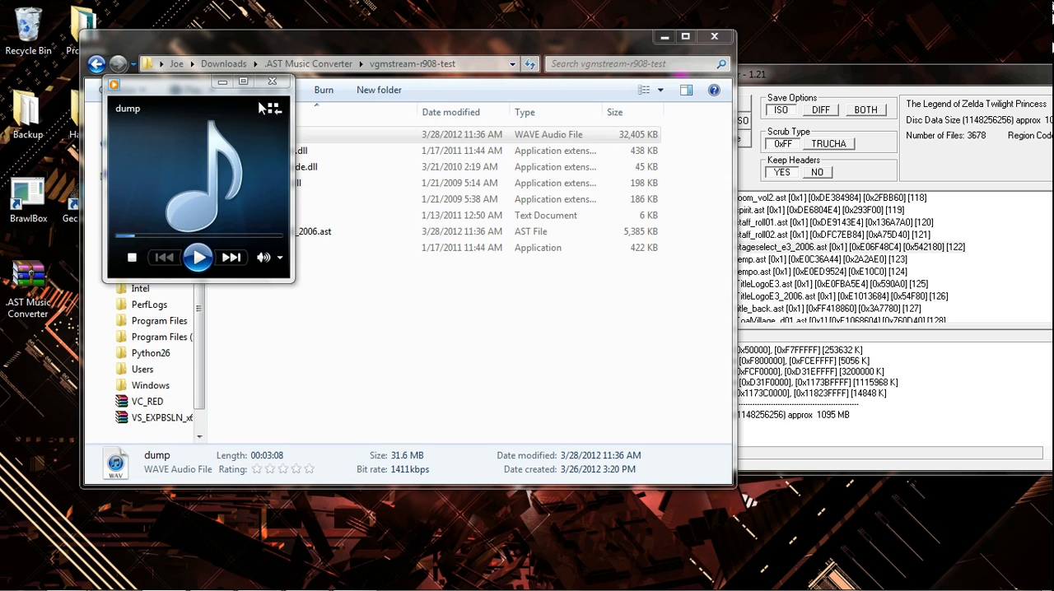
pyautogui.click(272, 82)
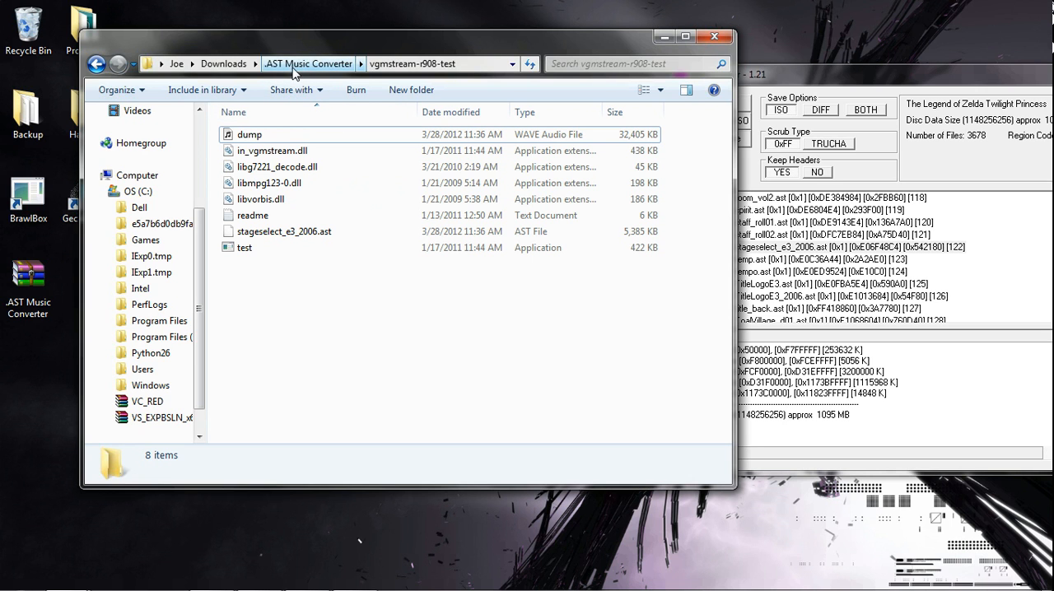
pyautogui.moveTo(834, 255)
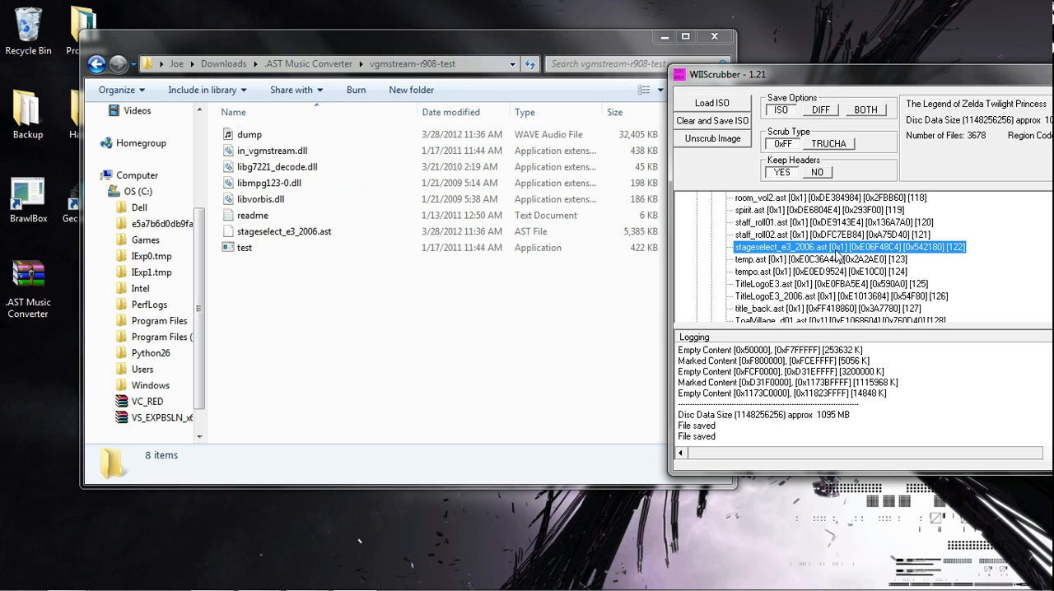
# - In the Audiores tree, select stall_roll02.ast, then stageselect_e3_2006.ast
pyautogui.click(832, 235)
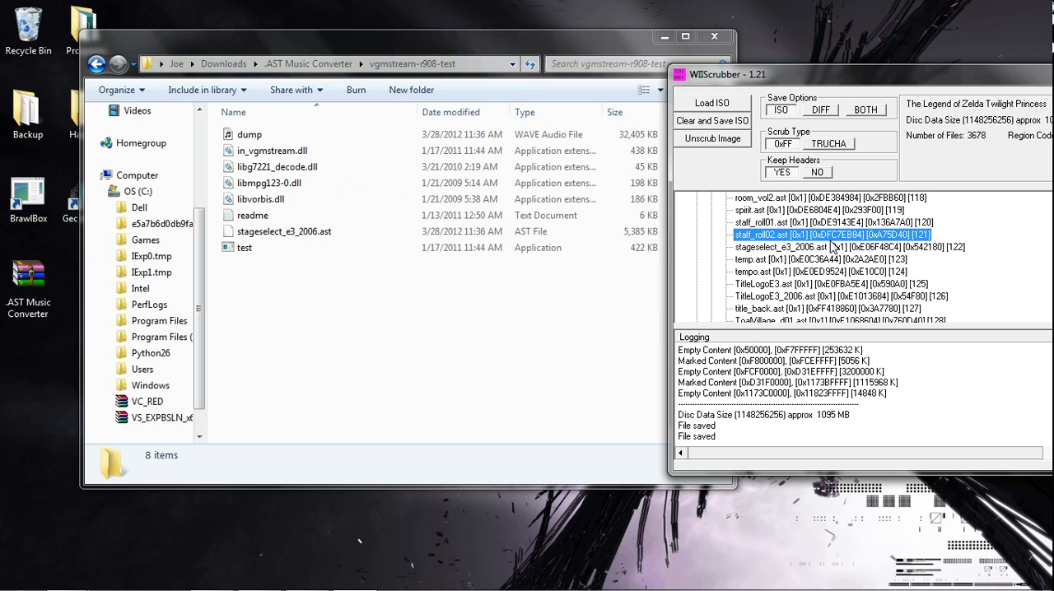
pyautogui.click(824, 247)
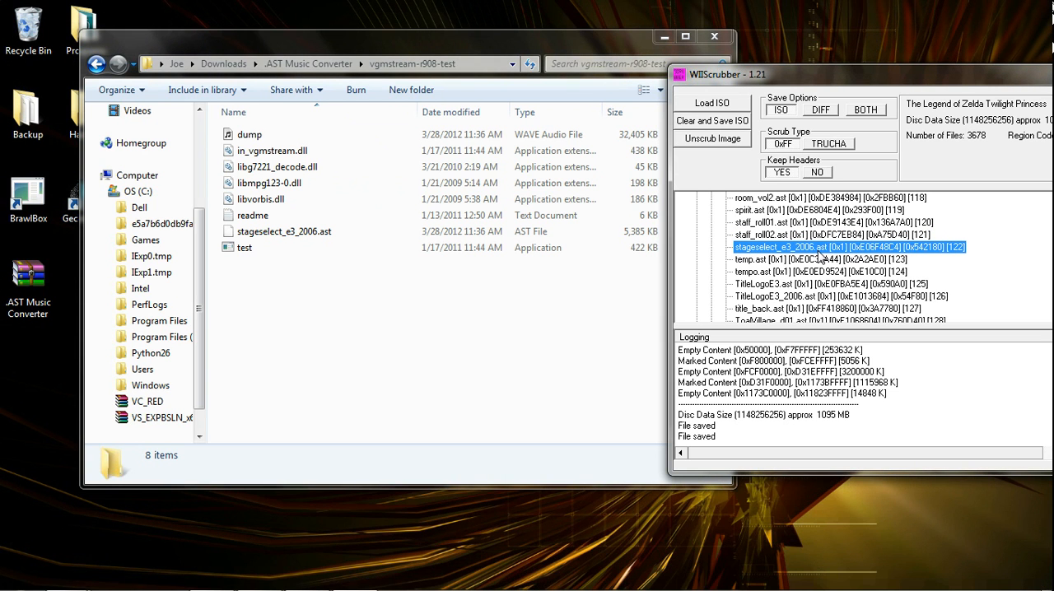